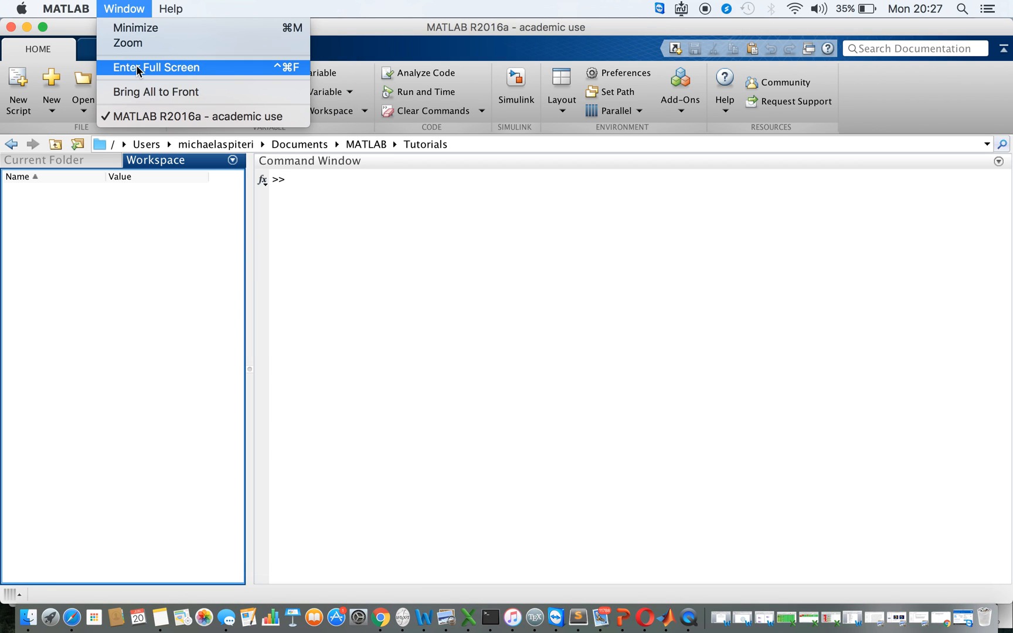
Switch the MATLAB window to full screen using Window > Enter Full Screen.
{"action": "left_click", "coordinate": [156, 67]}
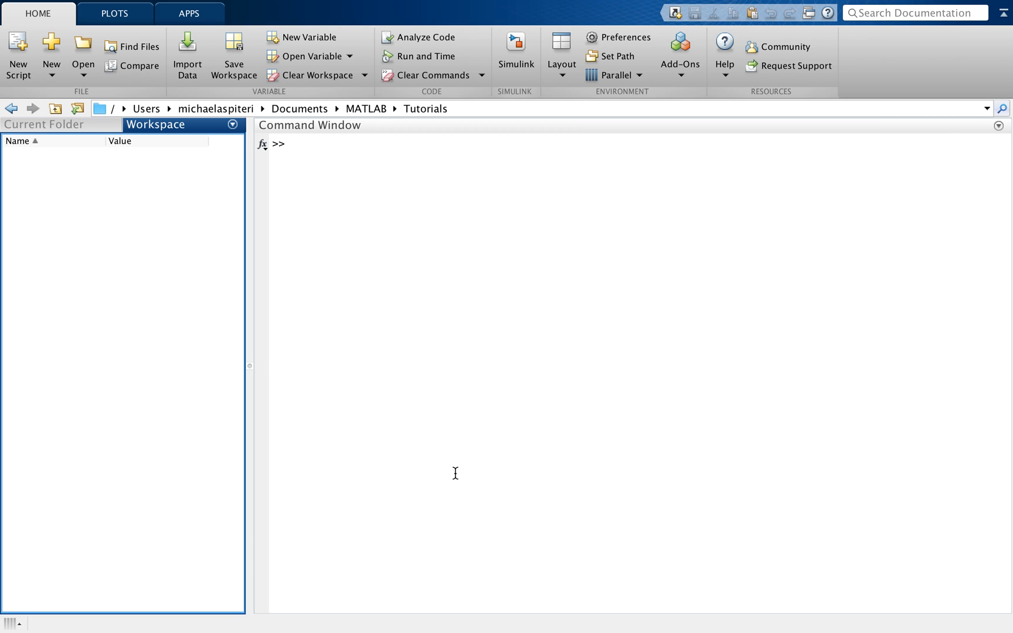
{"action": "mouse_move", "coordinate": [438, 410]}
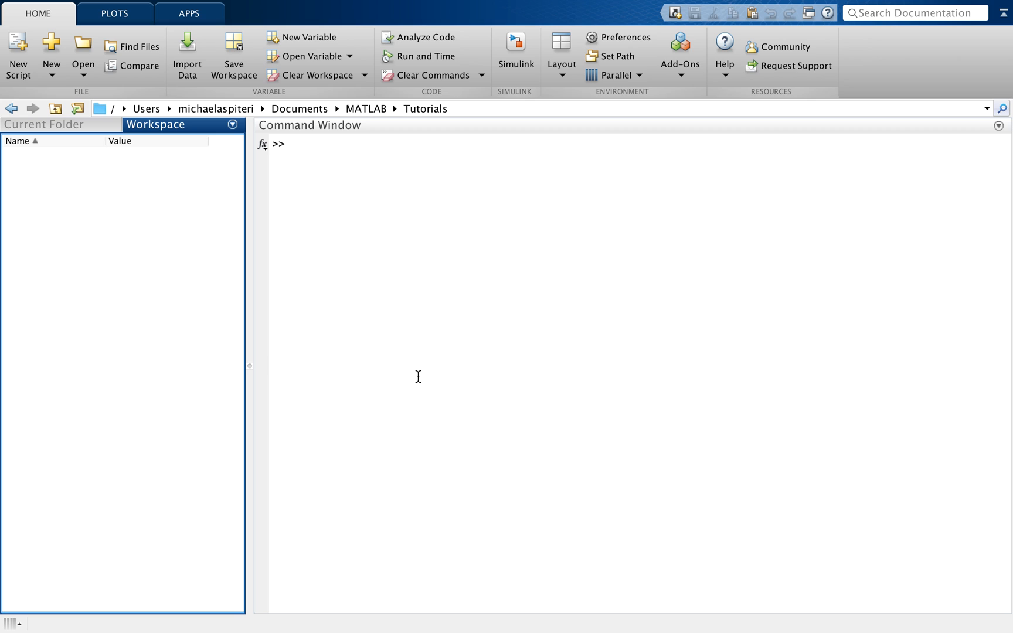
{"action": "mouse_move", "coordinate": [18, 55]}
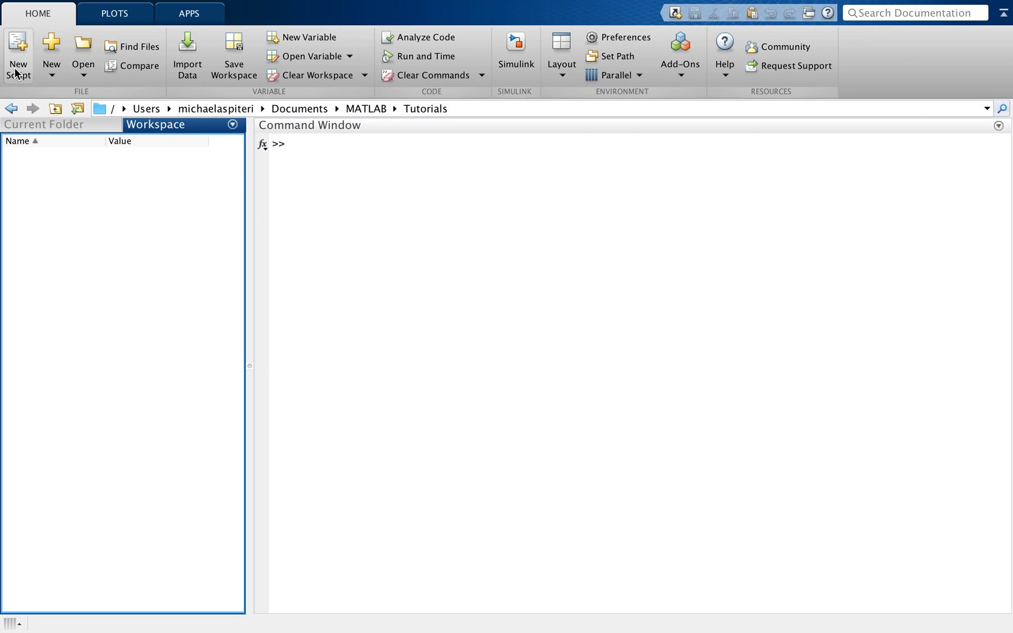
{"action": "mouse_move", "coordinate": [32, 83]}
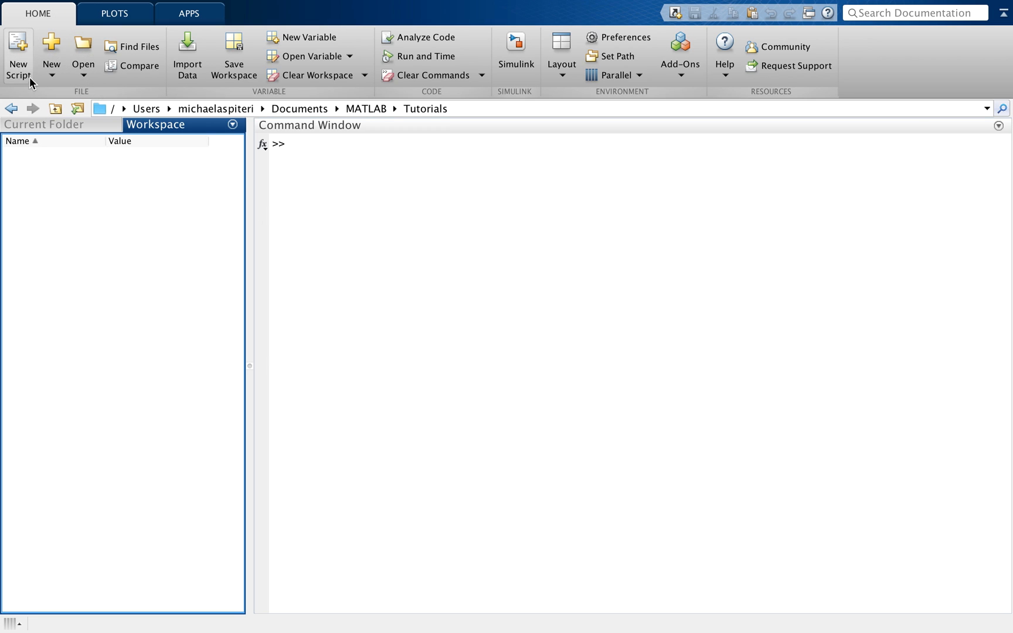
{"action": "left_click", "coordinate": [19, 55]}
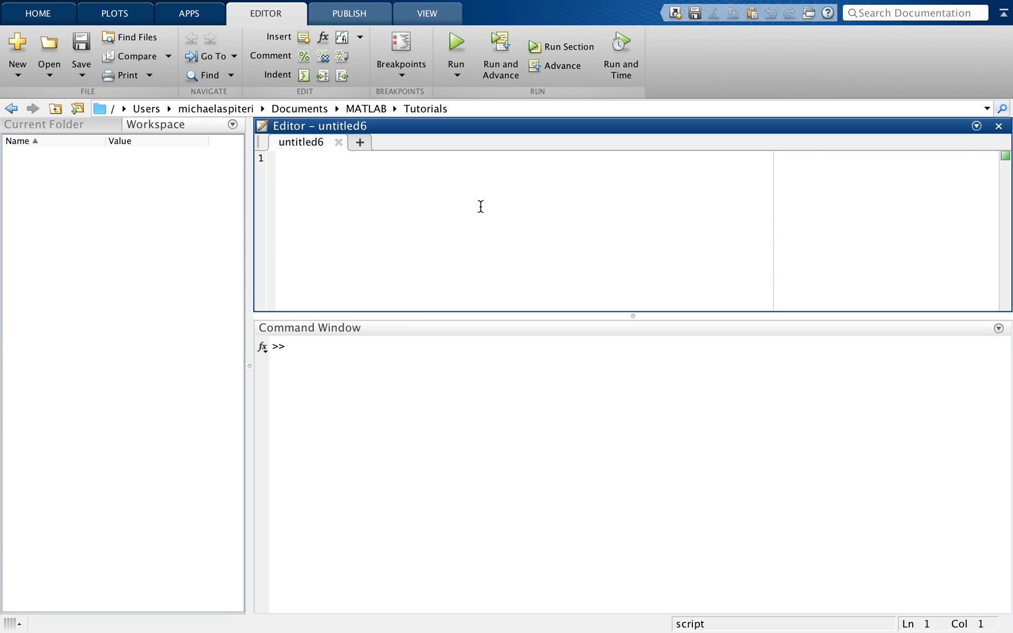
{"action": "mouse_move", "coordinate": [375, 214]}
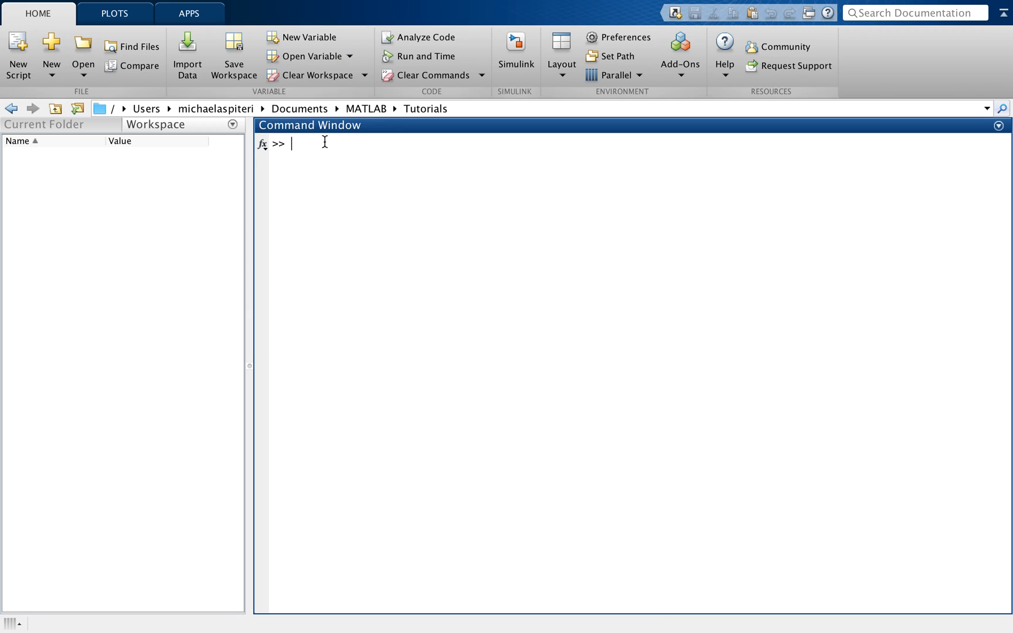
{"action": "left_click", "coordinate": [51, 55]}
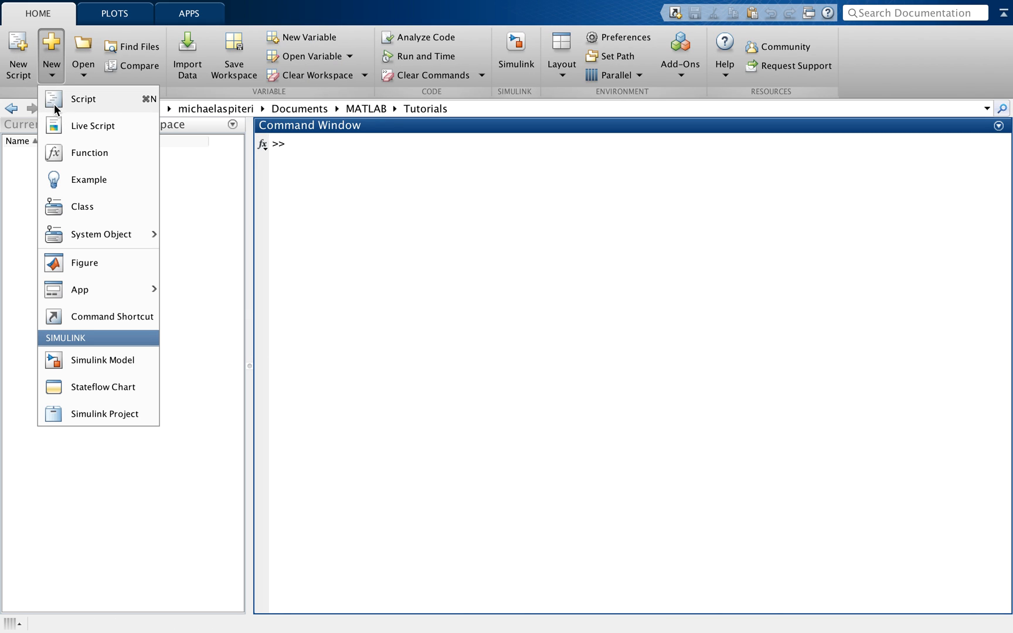
{"action": "left_click", "coordinate": [83, 99]}
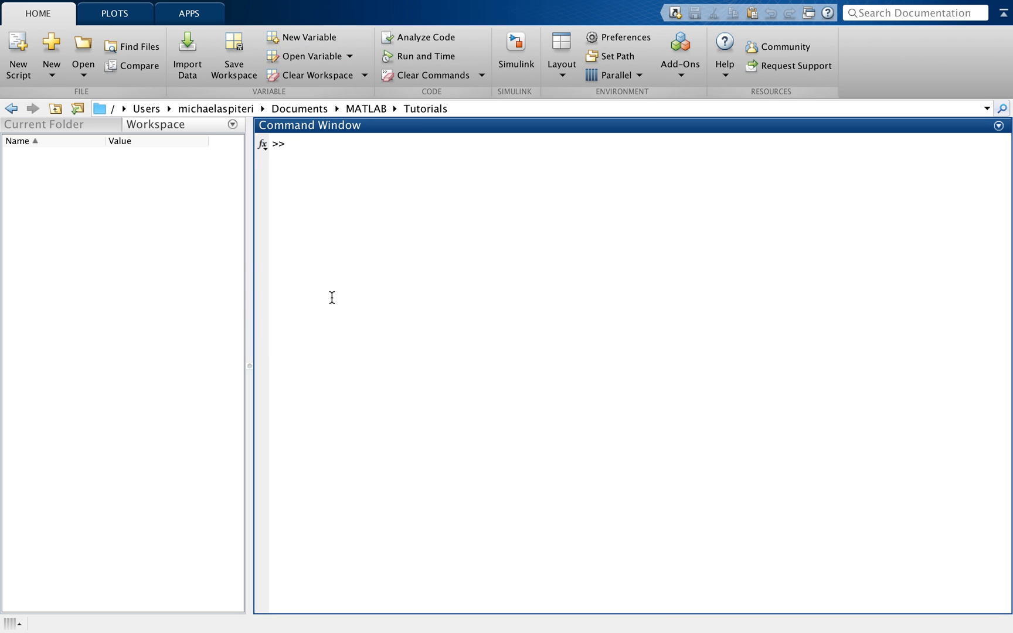
Create tutorial2.m with the edit command and confirm creating the missing file.
{"action": "type", "text": "edit t"}
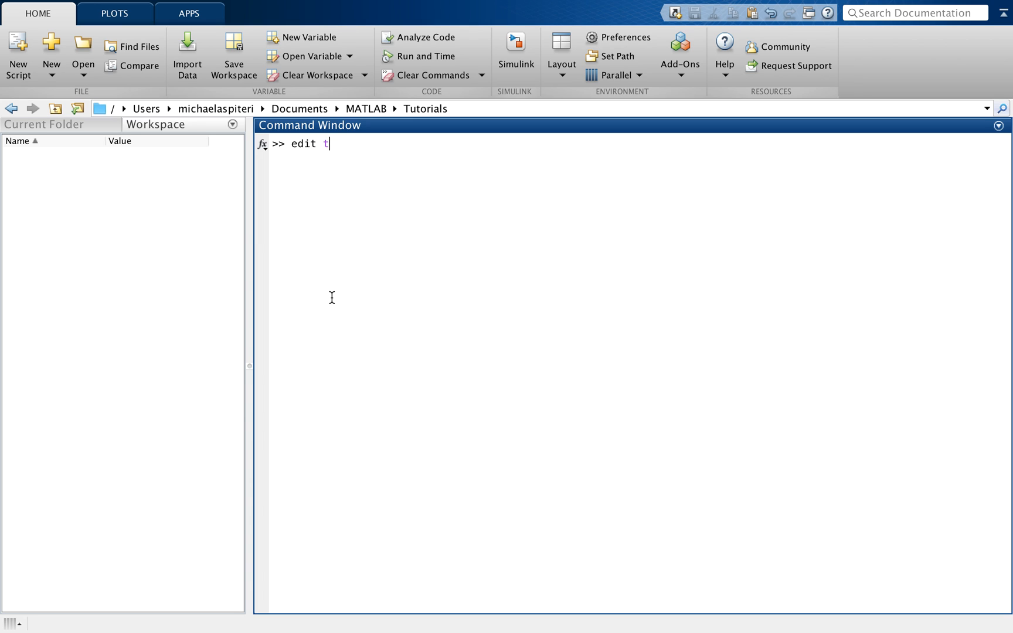
{"action": "type", "text": "utorial2.m"}
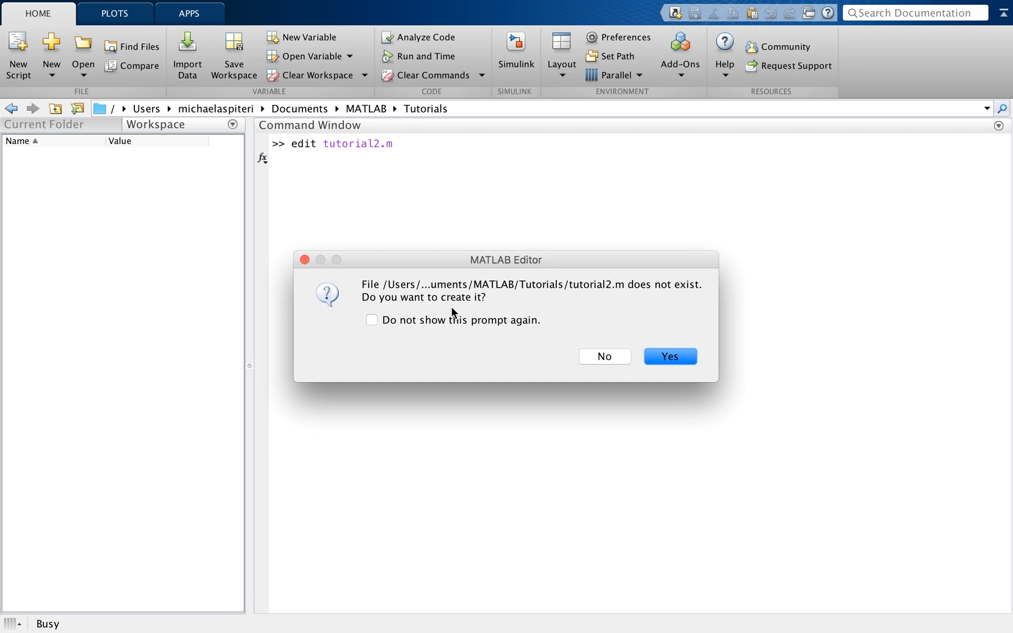
{"action": "mouse_move", "coordinate": [498, 313]}
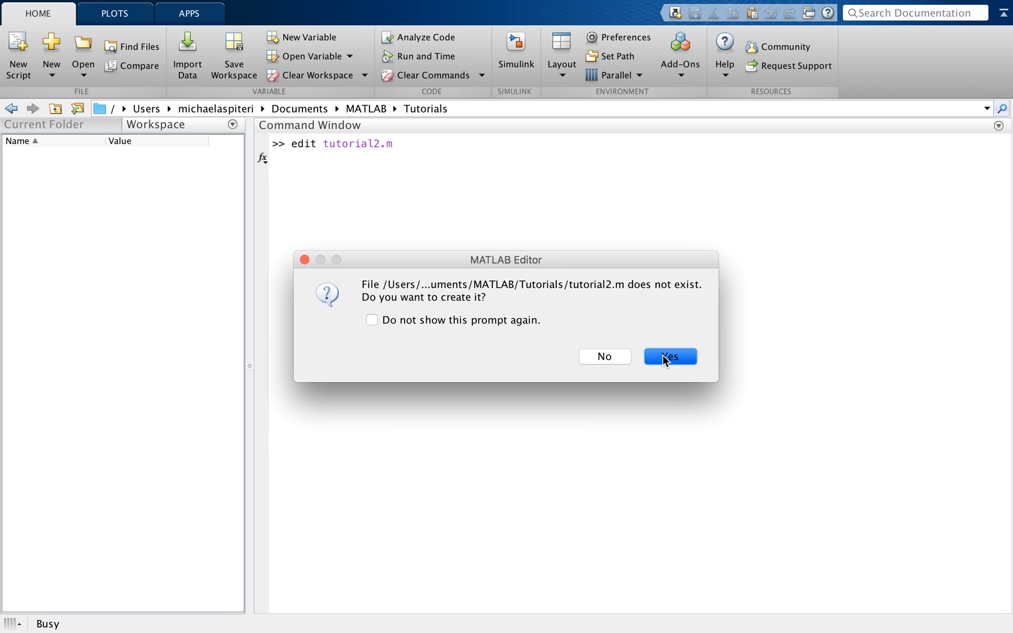
{"action": "left_click", "coordinate": [669, 355]}
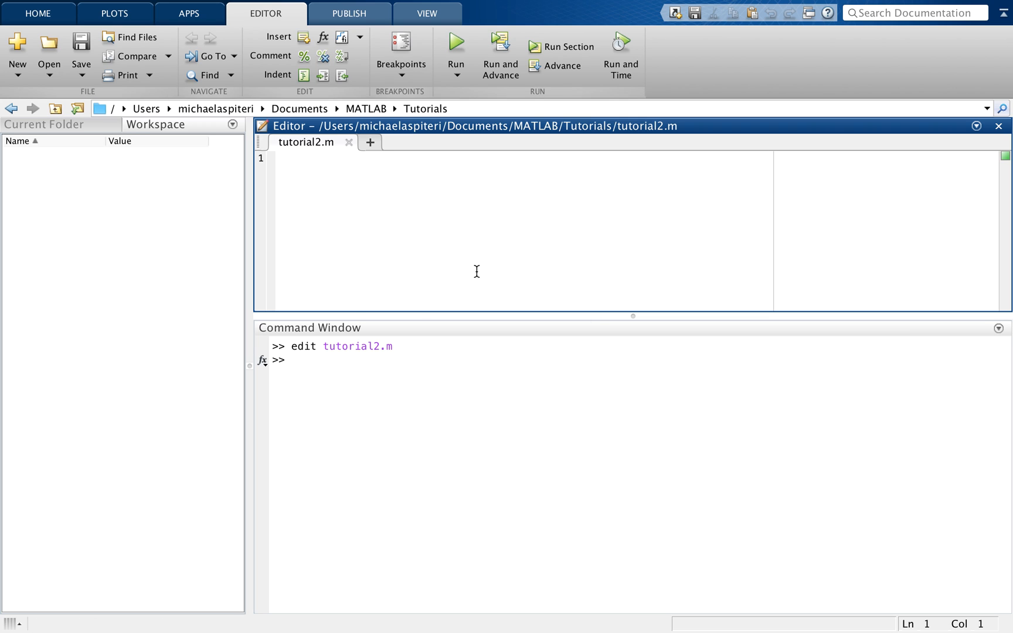
{"action": "mouse_move", "coordinate": [418, 248]}
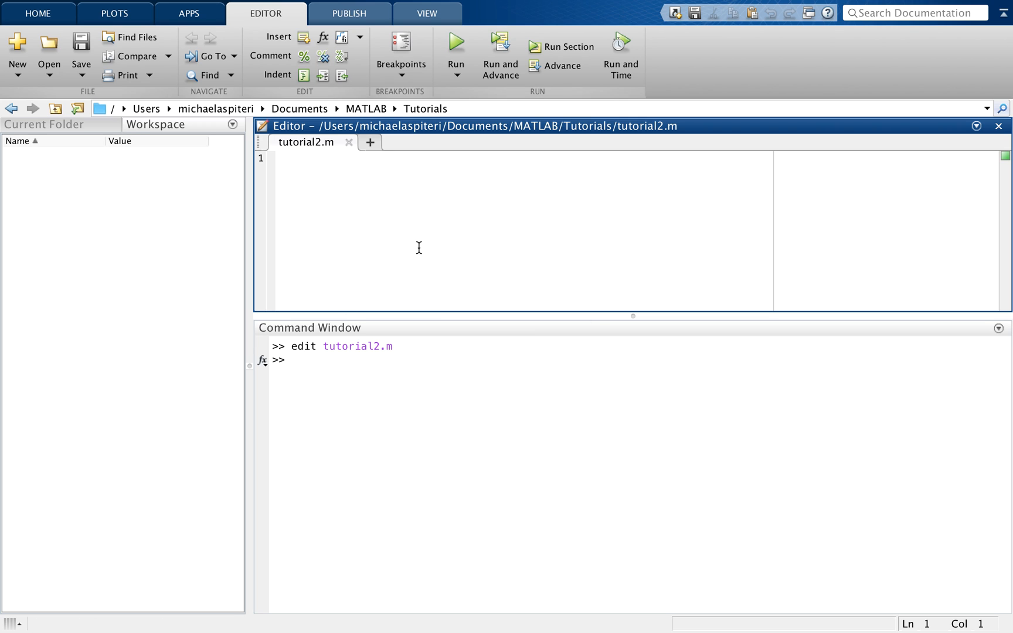
{"action": "mouse_move", "coordinate": [360, 268]}
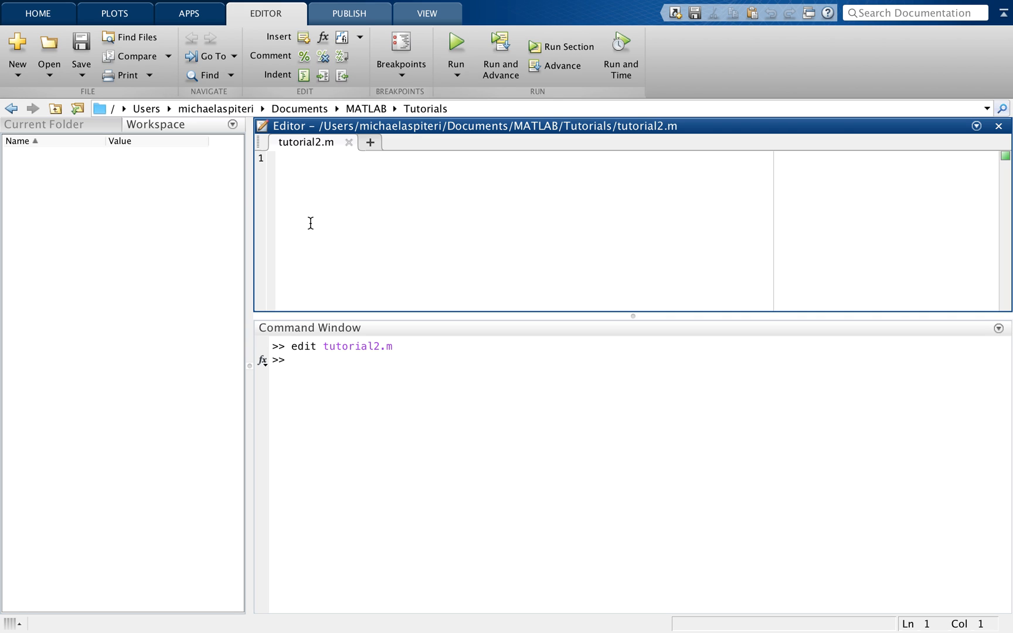
{"action": "mouse_move", "coordinate": [329, 388]}
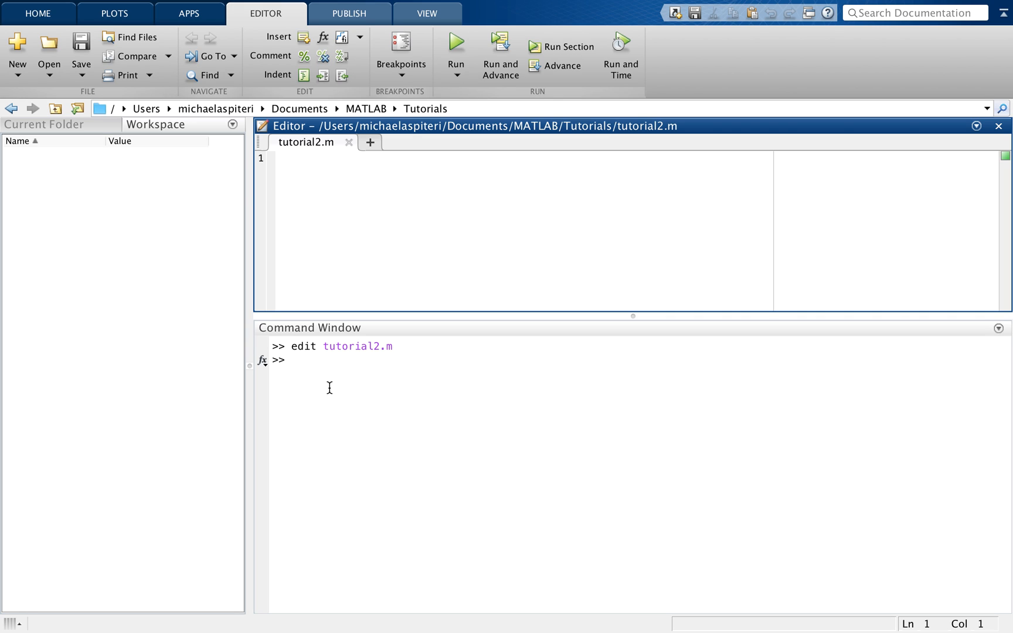
{"action": "mouse_move", "coordinate": [361, 317]}
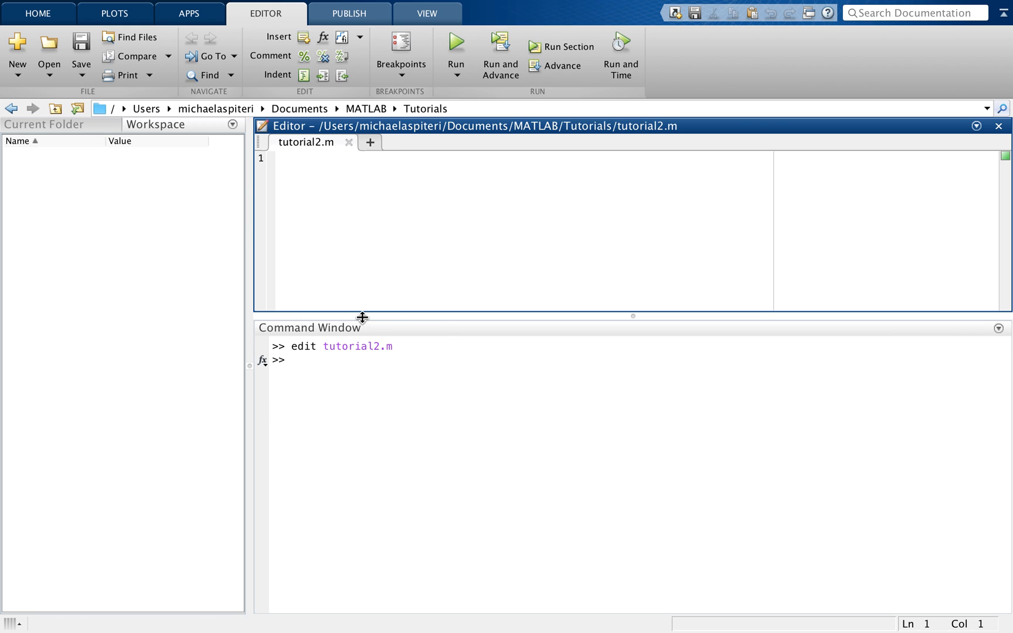
{"action": "mouse_move", "coordinate": [386, 245]}
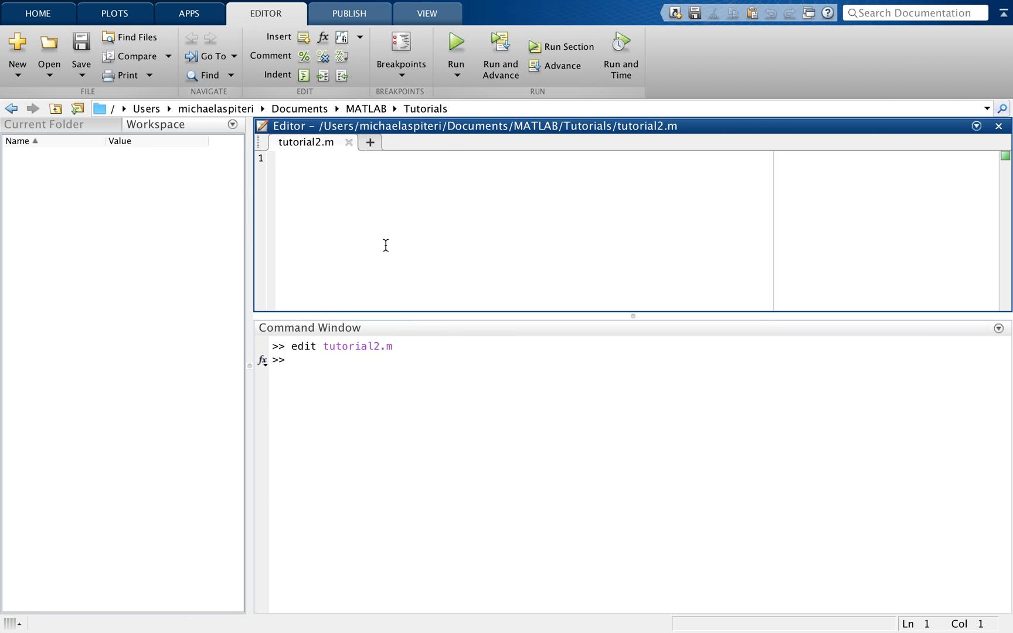
{"action": "mouse_move", "coordinate": [401, 266]}
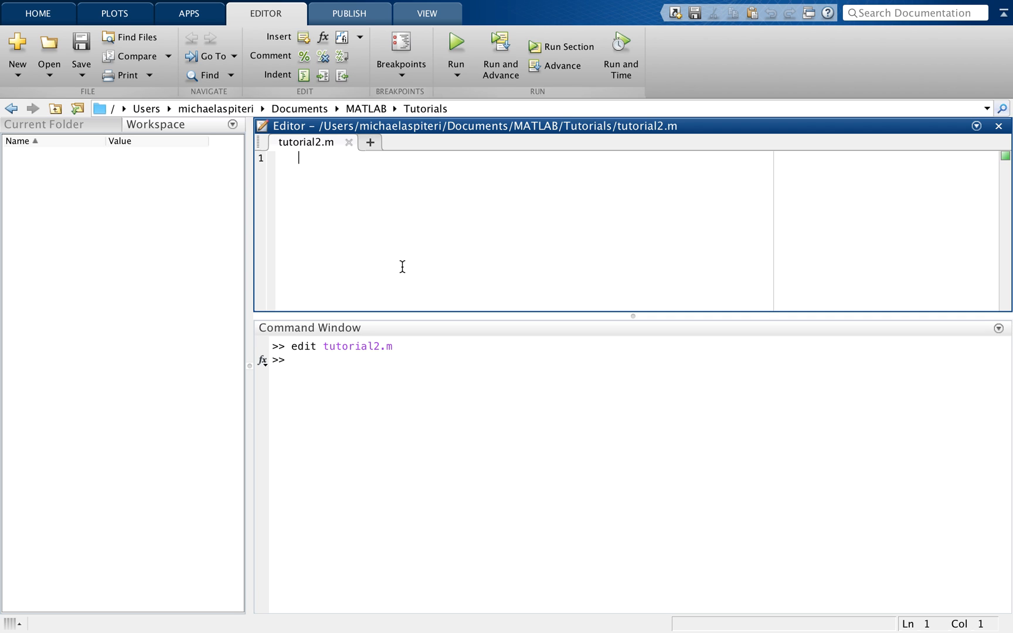
{"action": "mouse_move", "coordinate": [383, 387]}
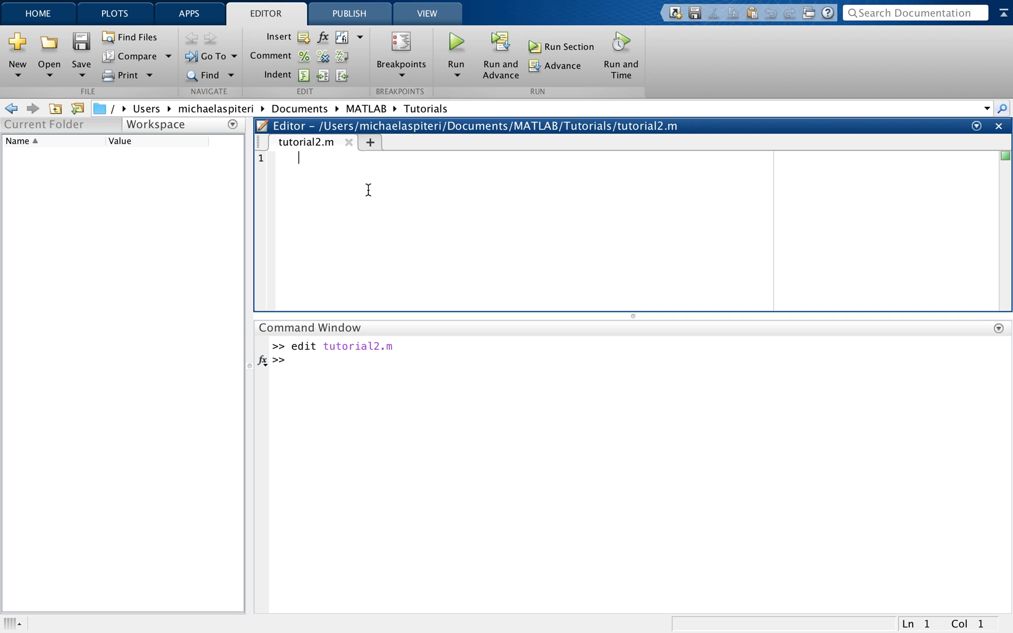
{"action": "mouse_move", "coordinate": [334, 263]}
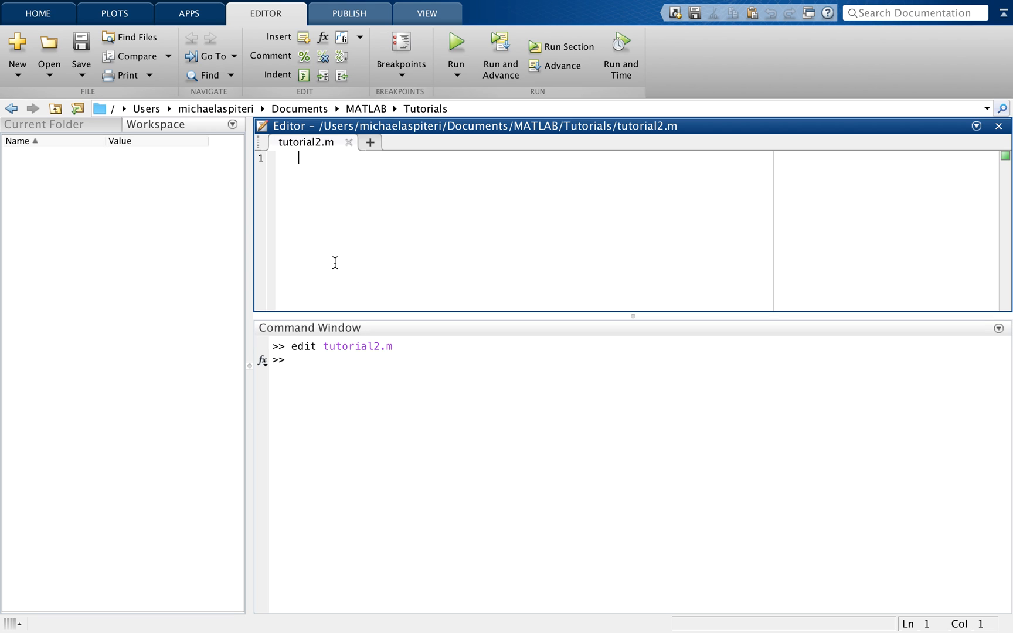
{"action": "mouse_move", "coordinate": [356, 186]}
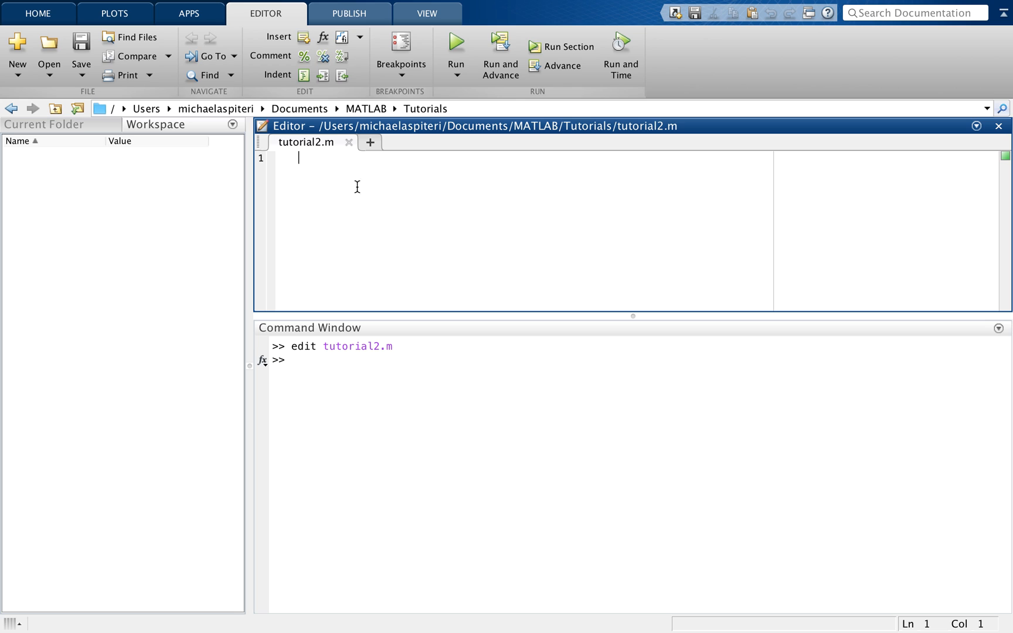
{"action": "mouse_move", "coordinate": [425, 539]}
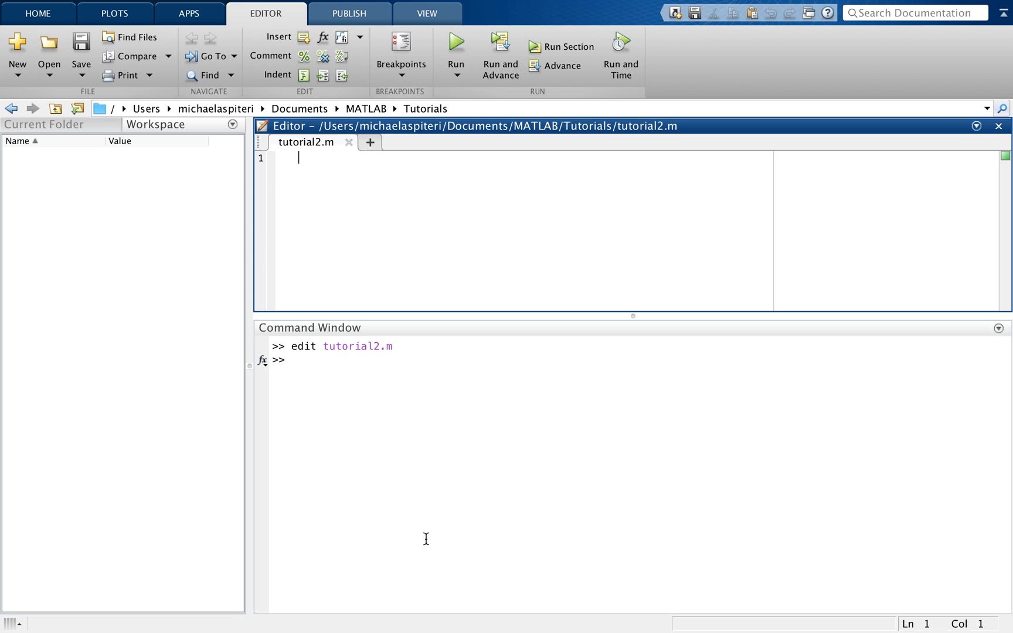
{"action": "mouse_move", "coordinate": [416, 520]}
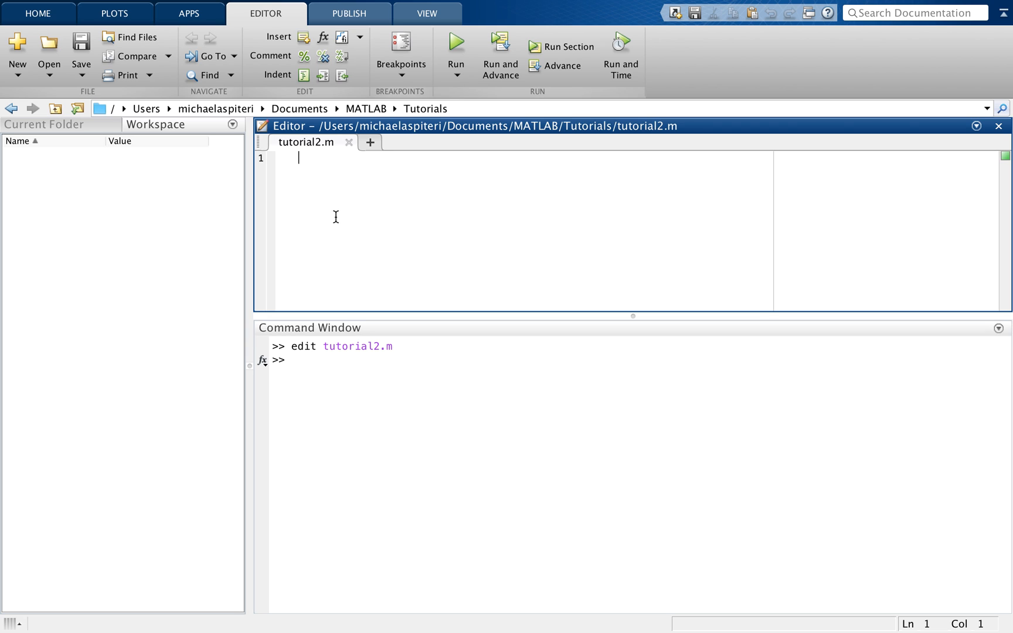
{"action": "type", "text": "a = 100"}
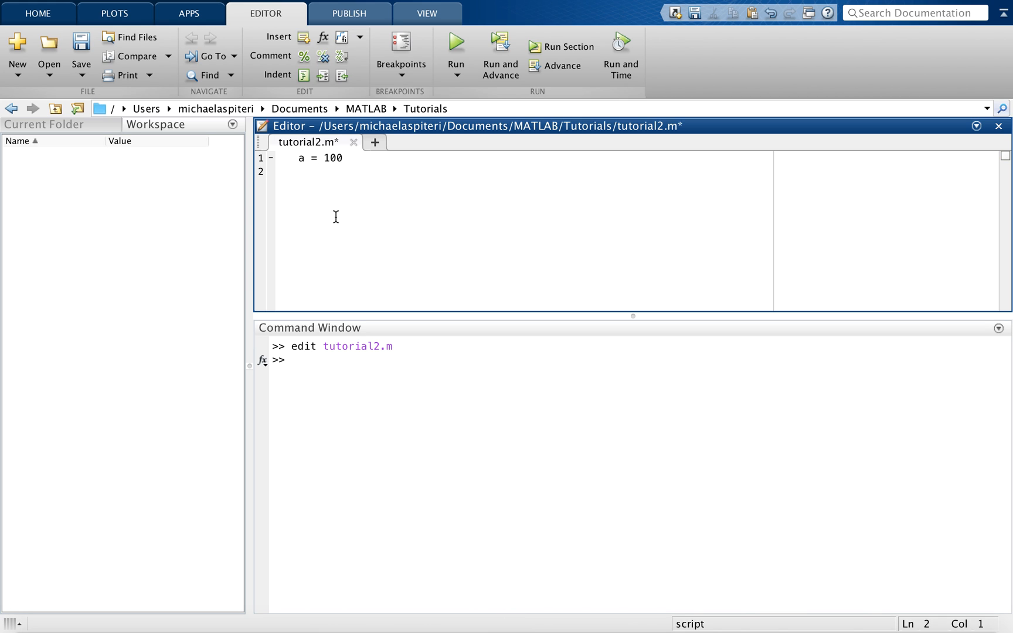
{"action": "type", "text": "b = a"}
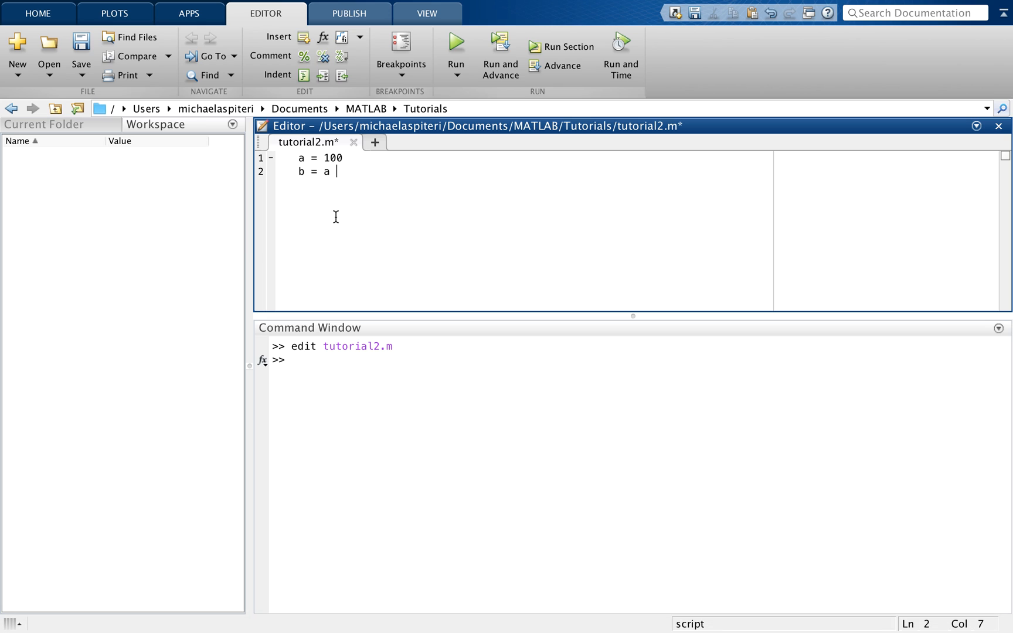
{"action": "type", "text": "* 2"}
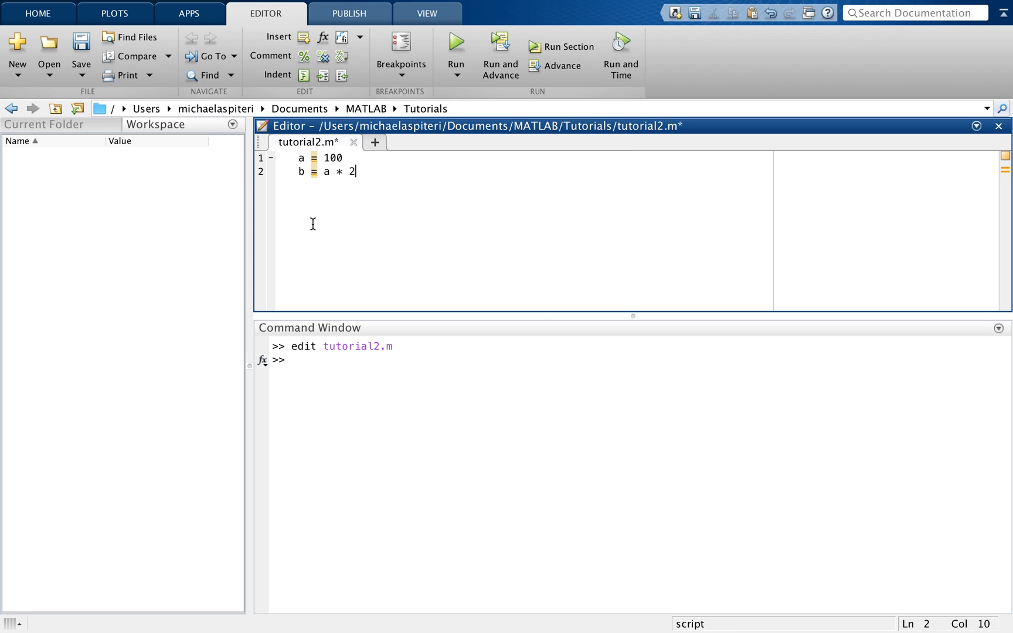
{"action": "mouse_move", "coordinate": [415, 218]}
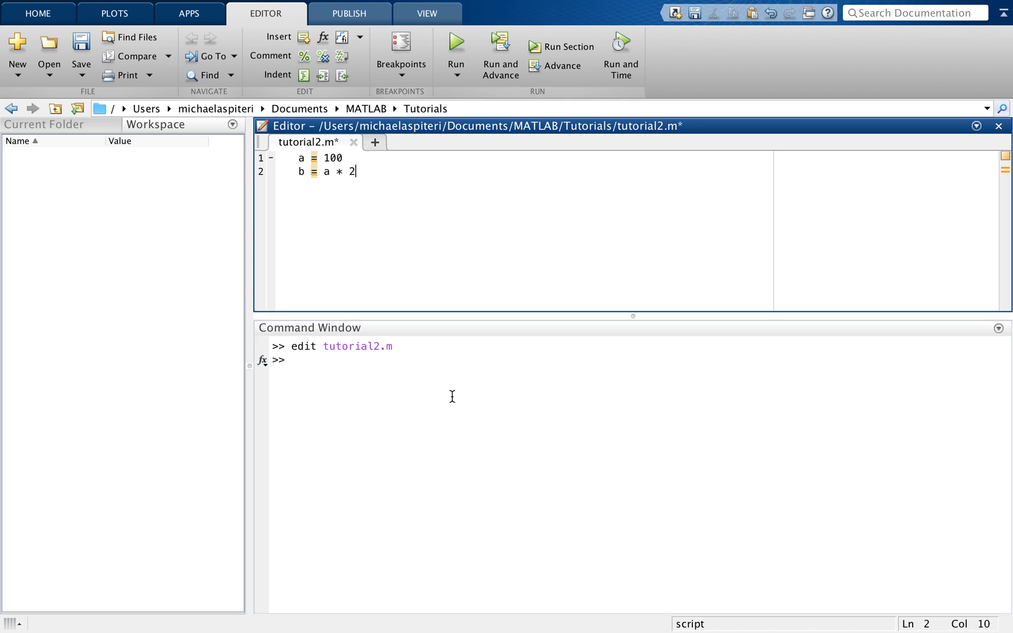
{"action": "mouse_move", "coordinate": [480, 458]}
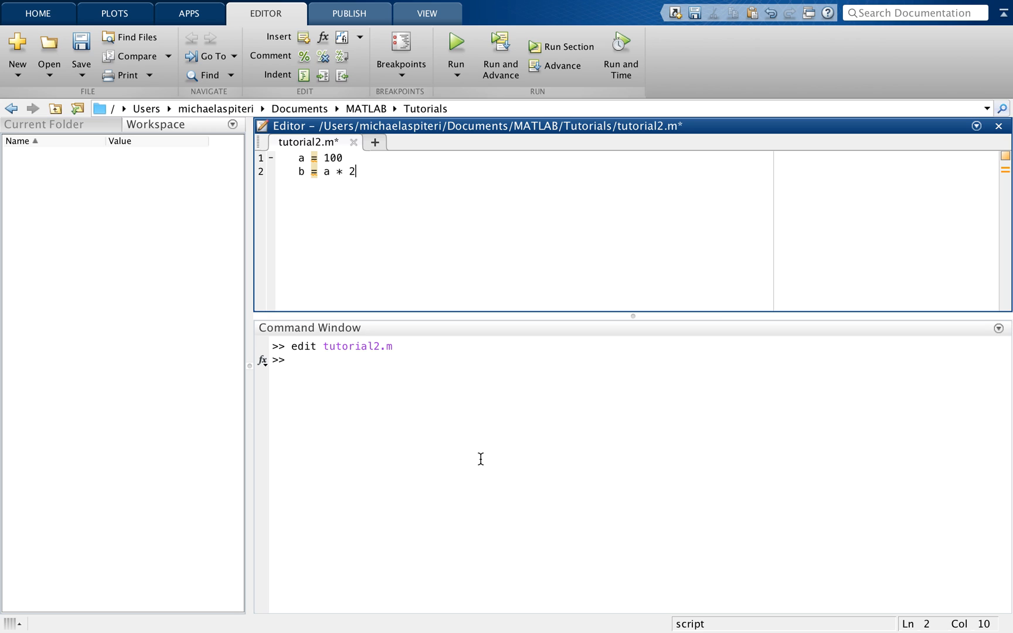
{"action": "mouse_move", "coordinate": [445, 383]}
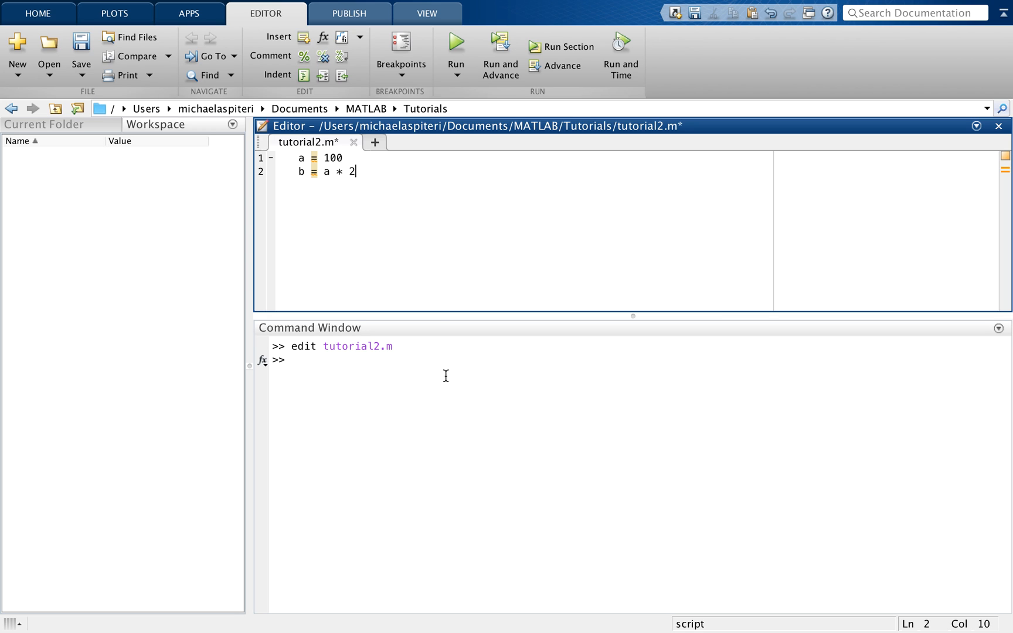
{"action": "mouse_move", "coordinate": [359, 202]}
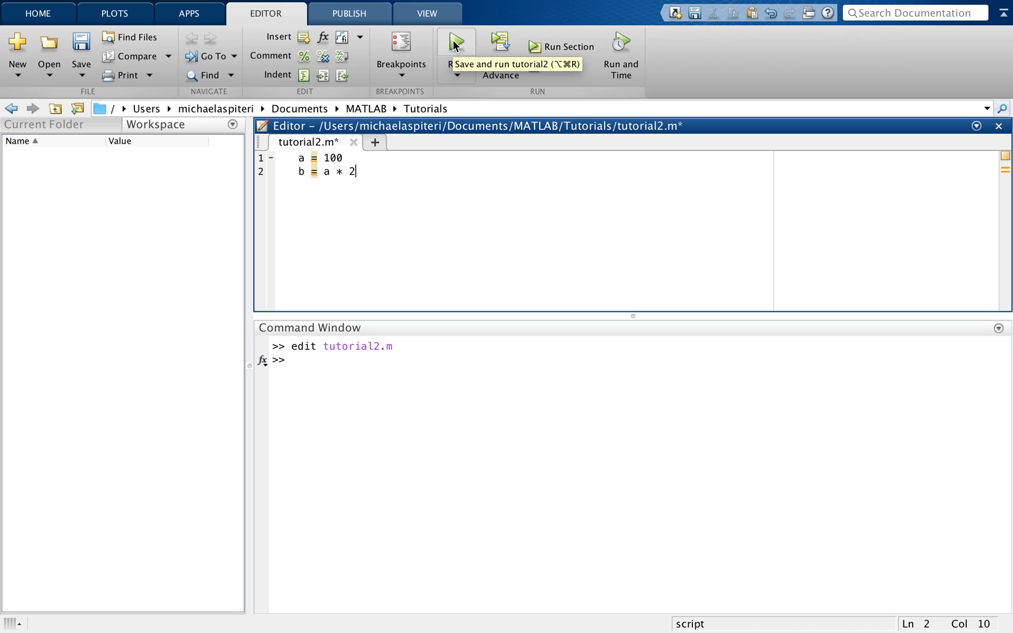
Run tutorial2.m from the Editor, producing a = 100 and b = 200.
{"action": "left_click", "coordinate": [455, 45]}
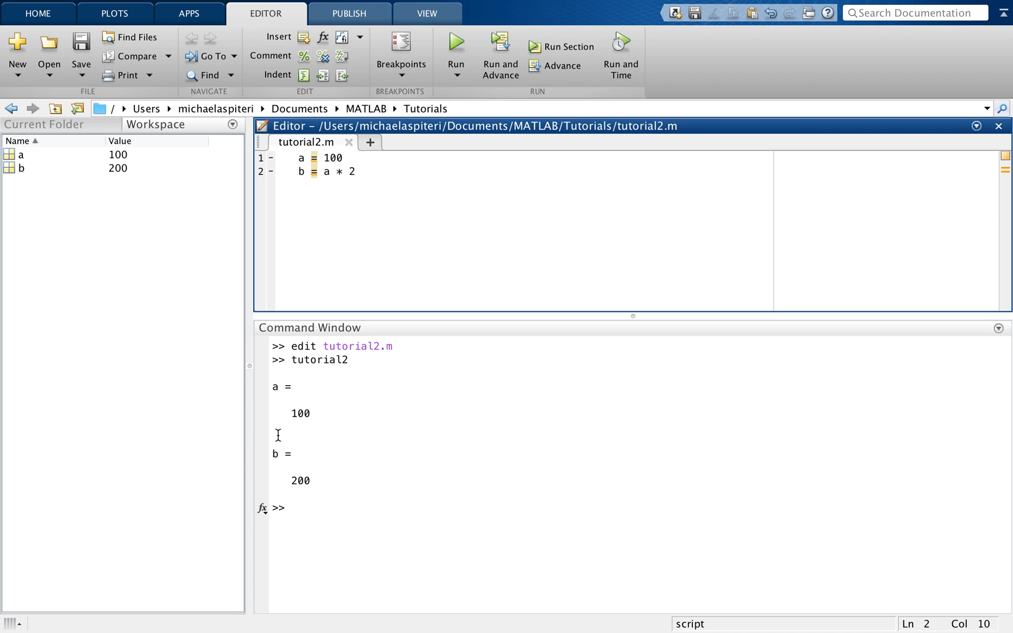
{"action": "mouse_move", "coordinate": [115, 268]}
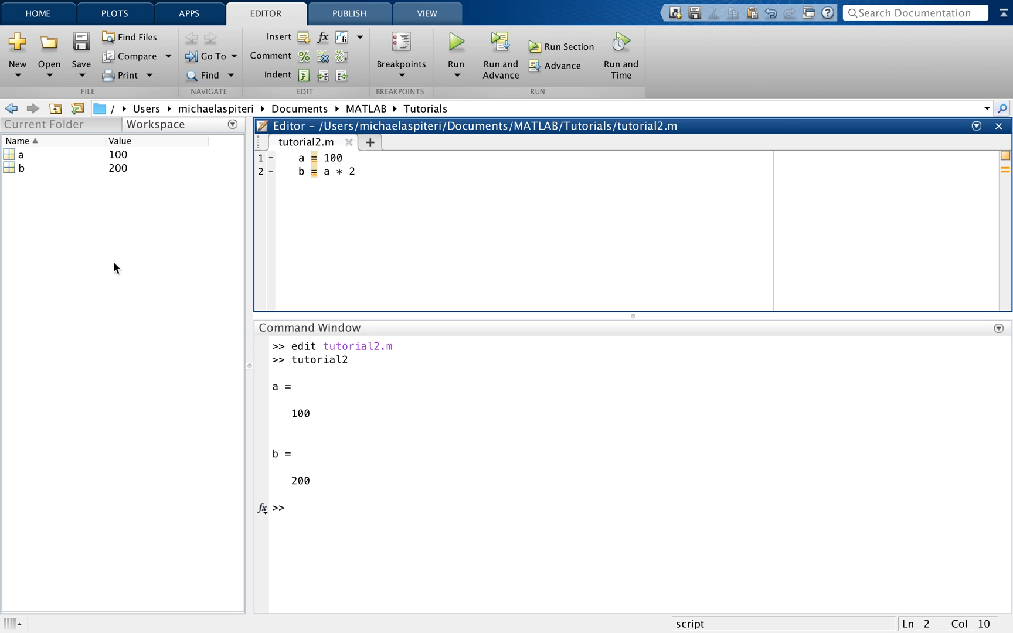
{"action": "mouse_move", "coordinate": [70, 145]}
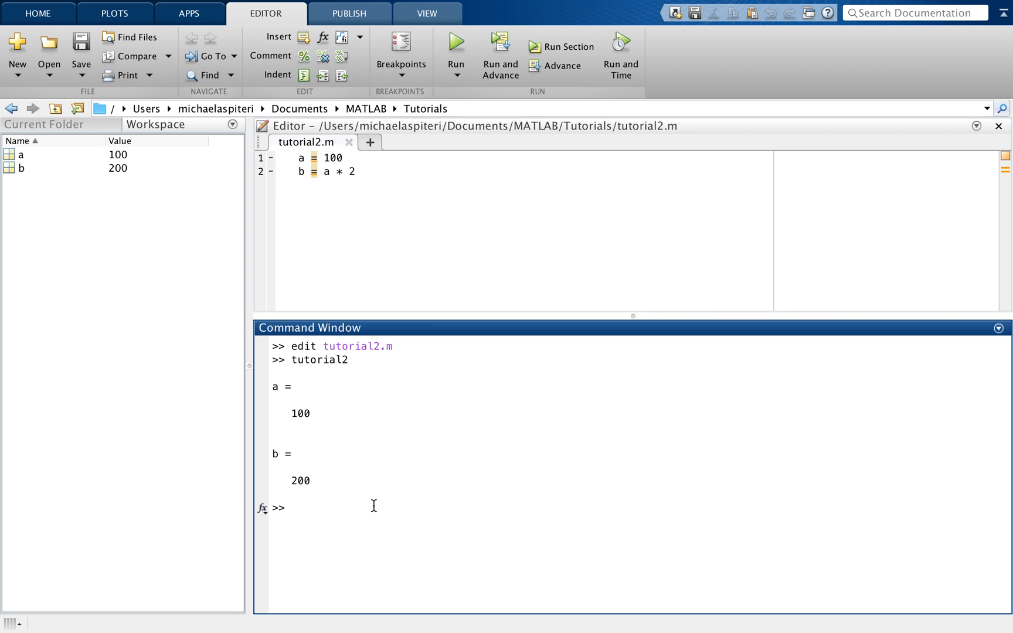
{"action": "mouse_move", "coordinate": [343, 341]}
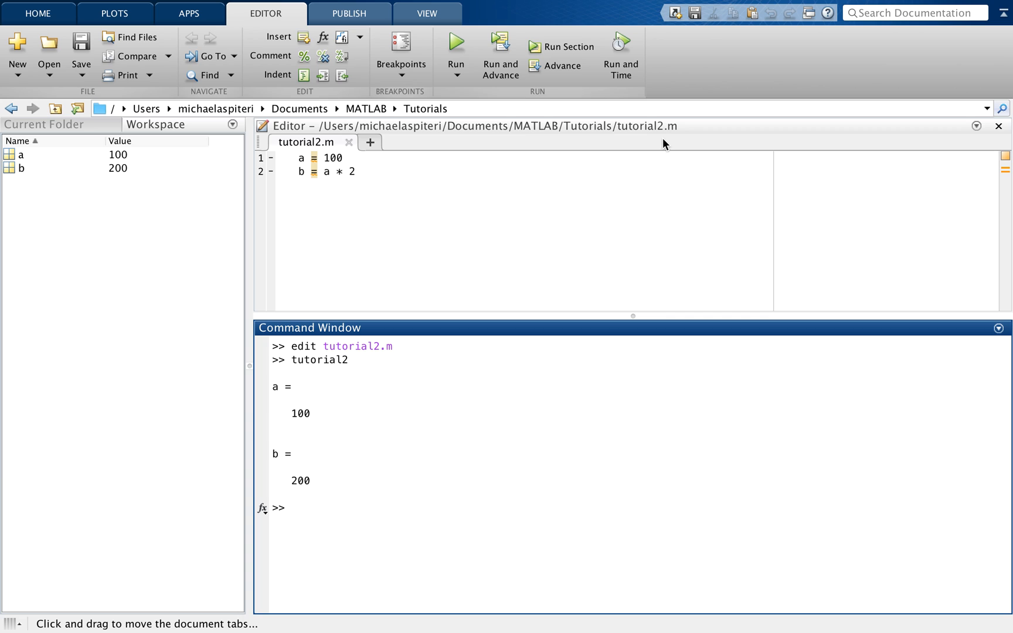
{"action": "mouse_move", "coordinate": [569, 122]}
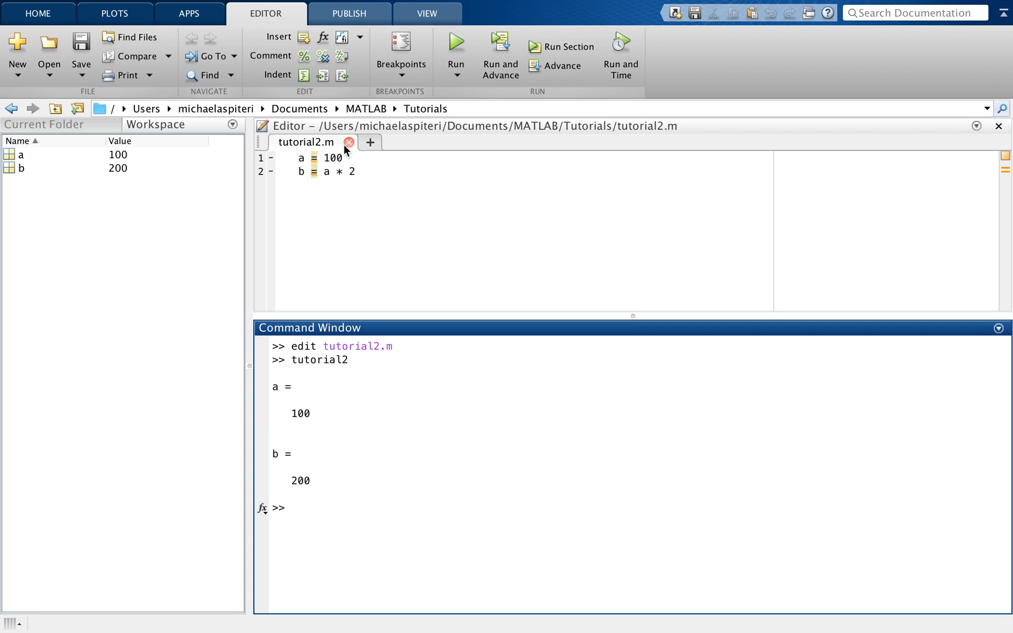
Close tutorial2.m, reopen it from the Current Folder panel, and close it again.
{"action": "left_click", "coordinate": [348, 142]}
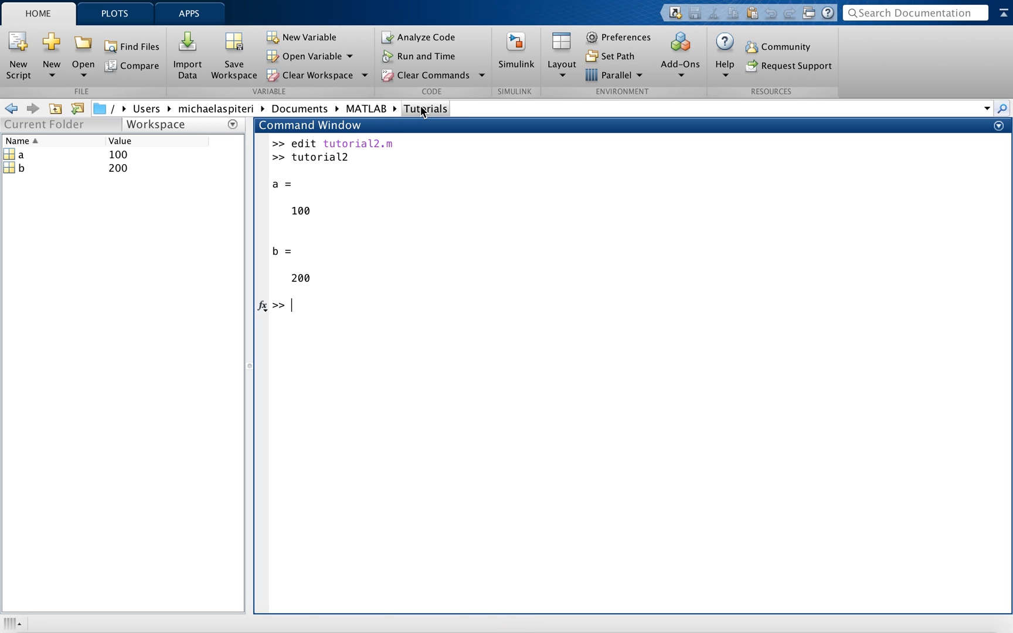
{"action": "mouse_move", "coordinate": [129, 124]}
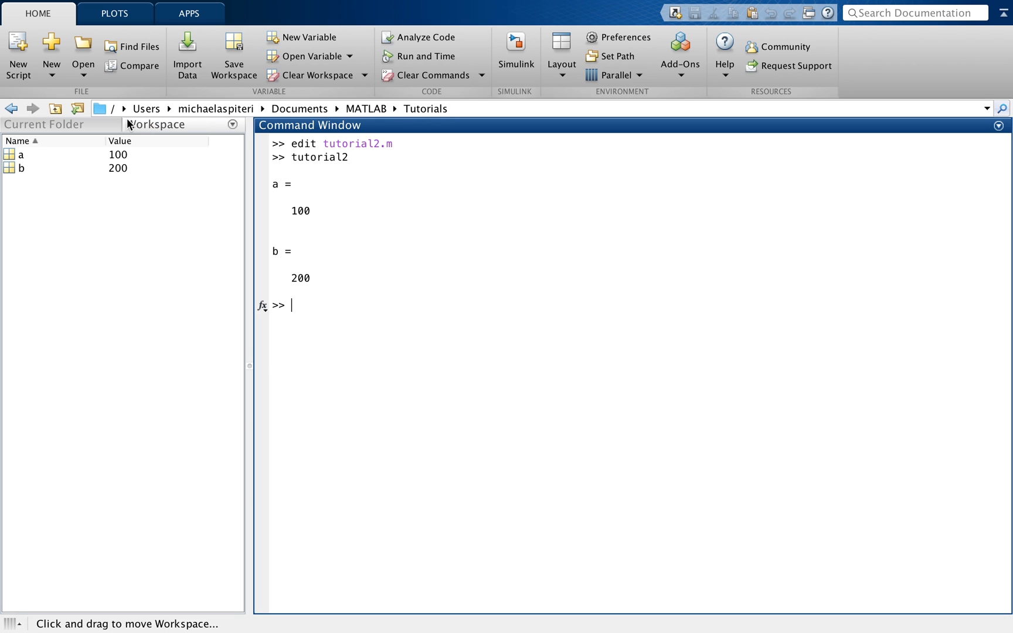
{"action": "left_click", "coordinate": [44, 124]}
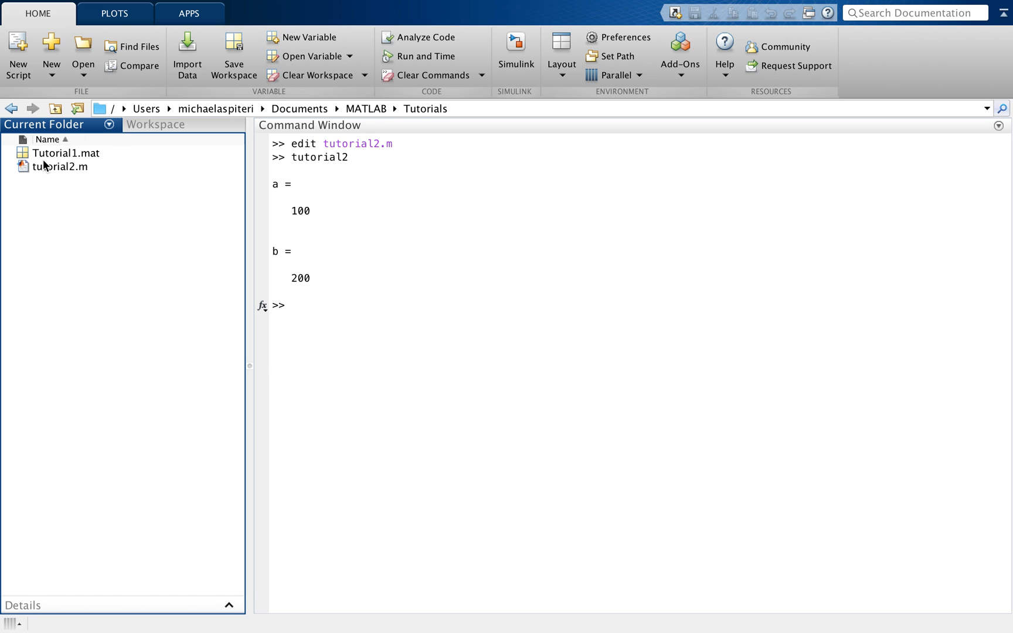
{"action": "double_click", "coordinate": [61, 167]}
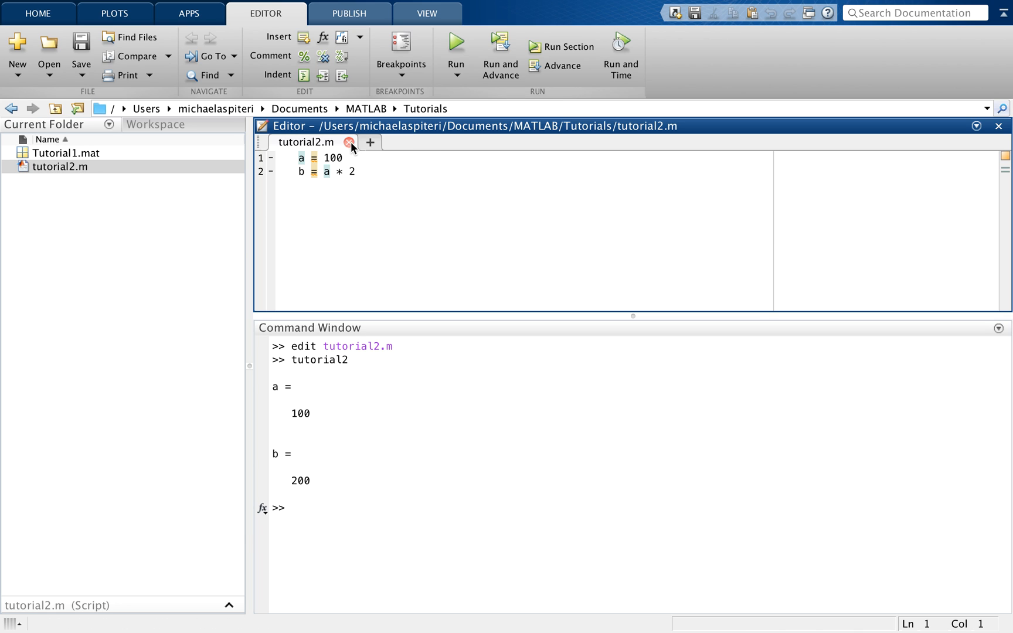
{"action": "left_click", "coordinate": [348, 142]}
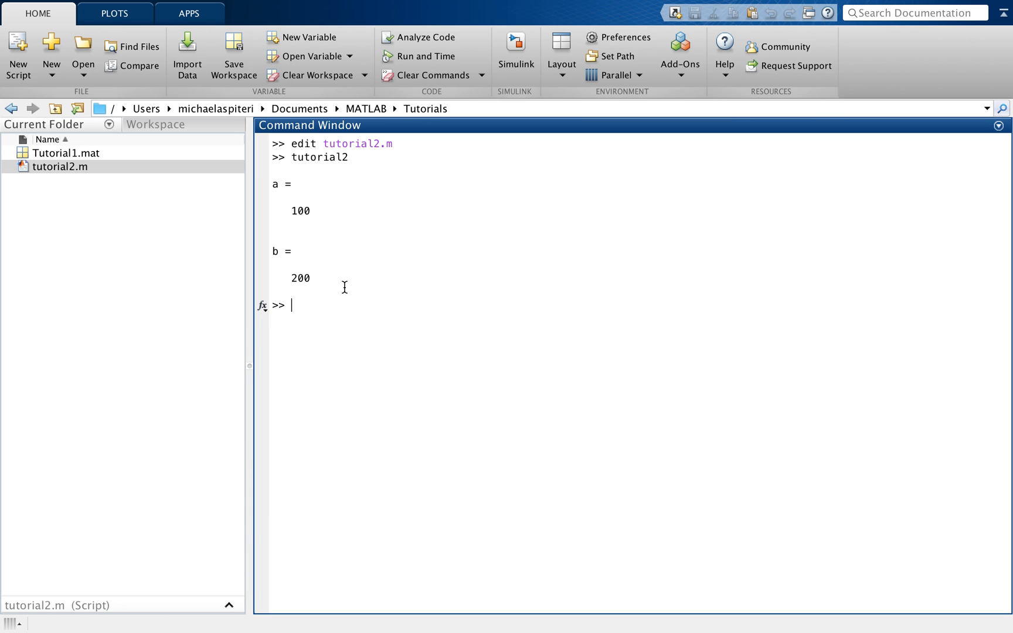
Reopen the script with 'edit tutorial2' and select 'edit' in the last command.
{"action": "type", "text": "edit t"}
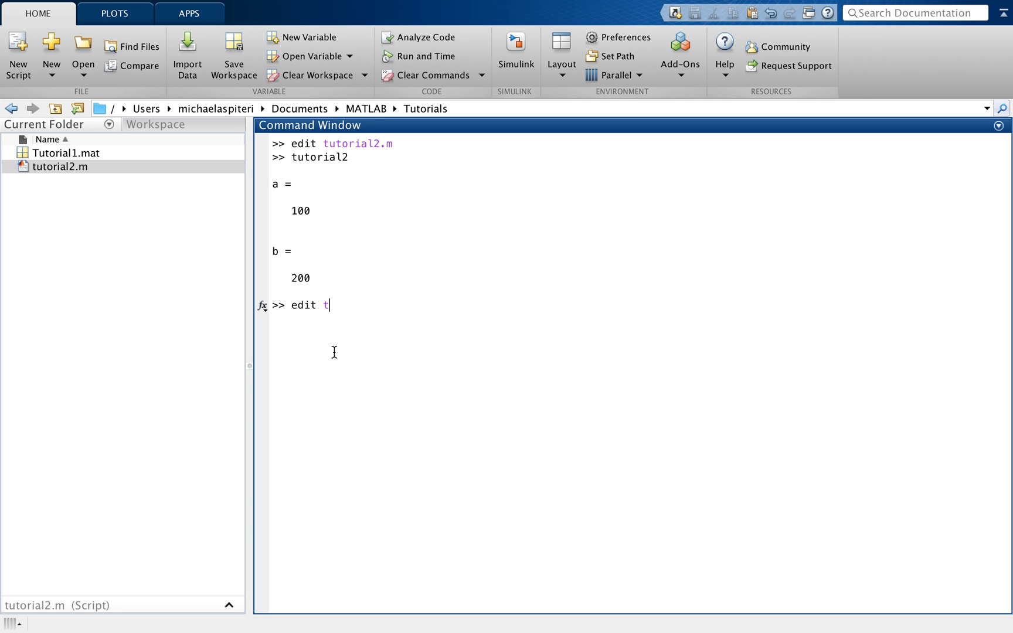
{"action": "type", "text": "utorial2"}
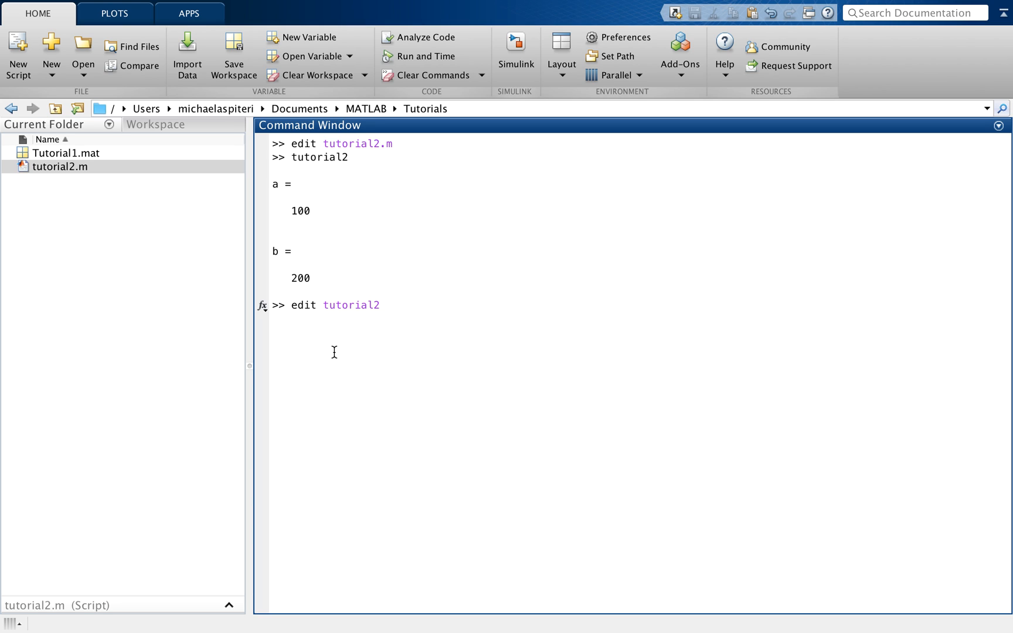
{"action": "key", "text": "enter"}
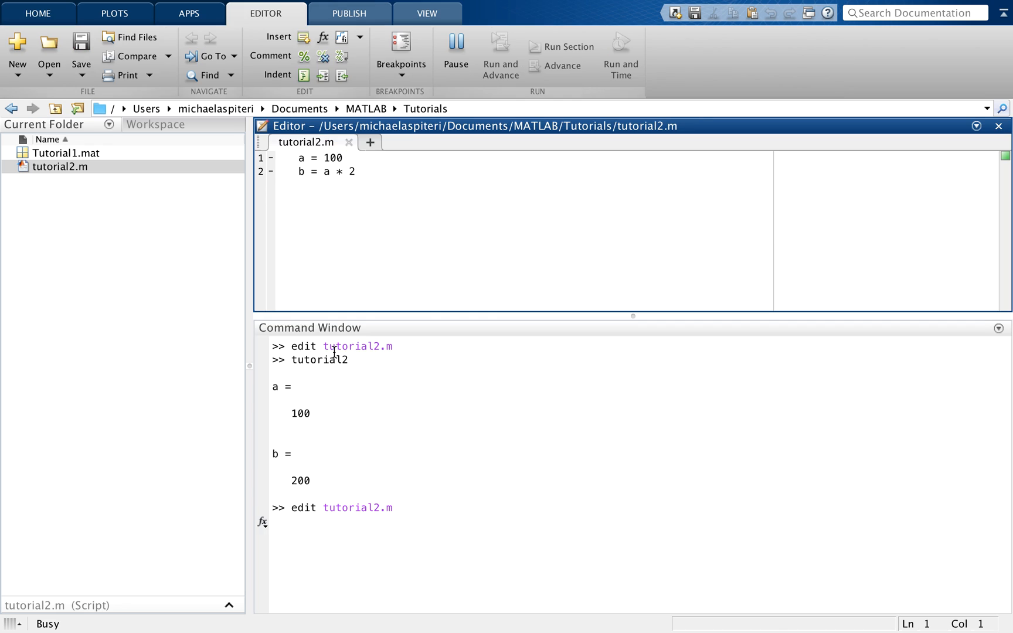
{"action": "left_click", "coordinate": [300, 157]}
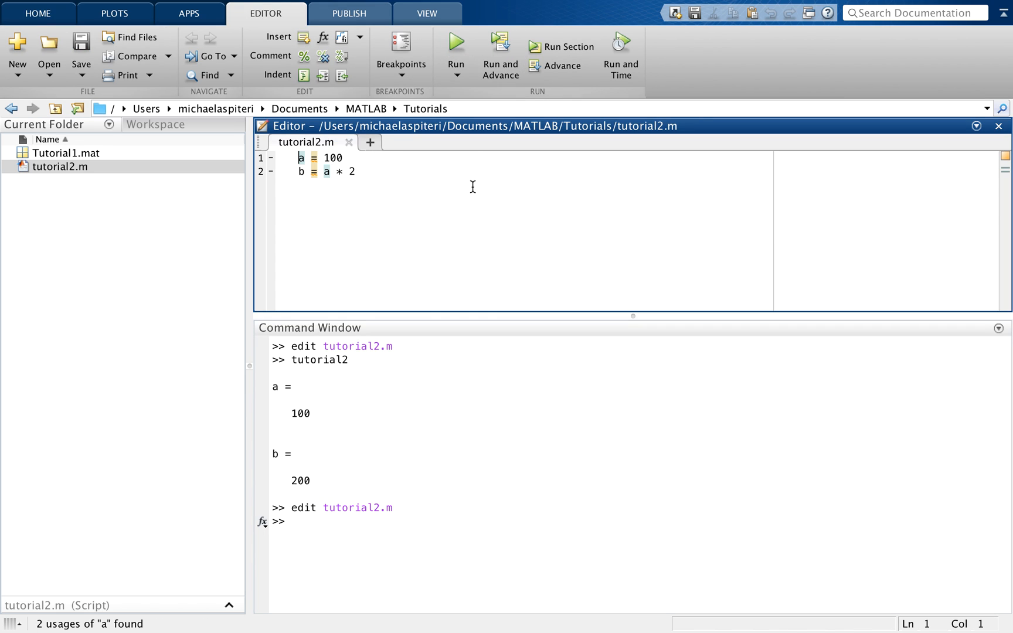
{"action": "mouse_move", "coordinate": [360, 161]}
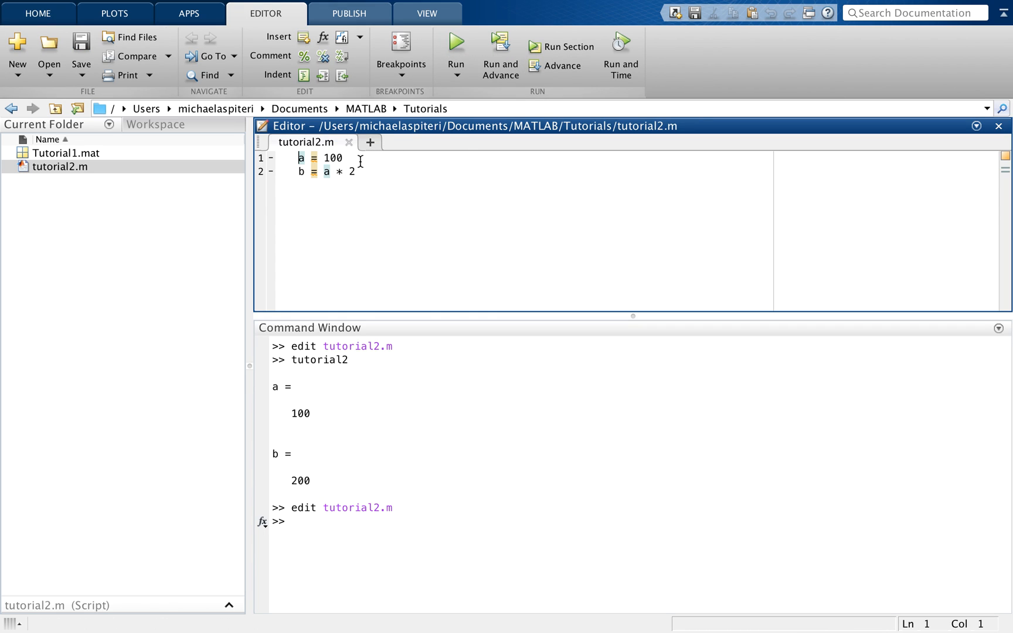
{"action": "mouse_move", "coordinate": [411, 417]}
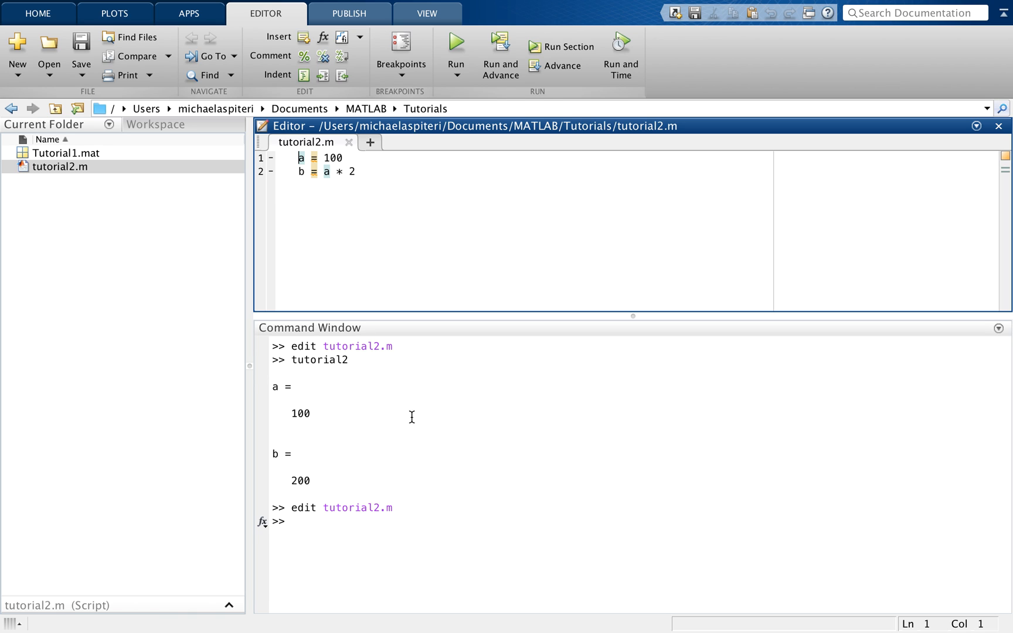
{"action": "double_click", "coordinate": [303, 346]}
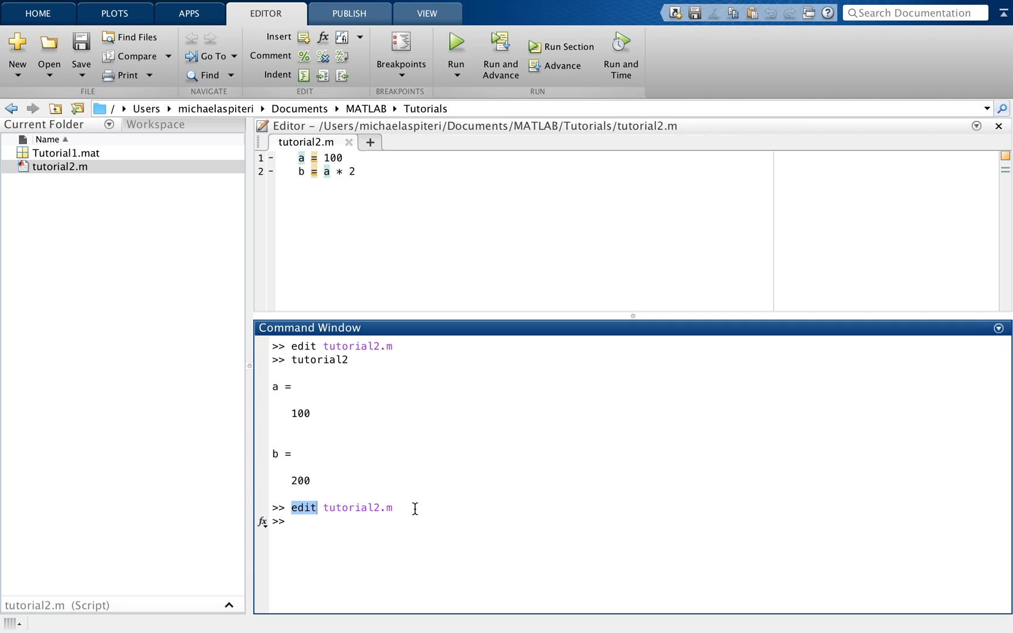
{"action": "left_click", "coordinate": [395, 507]}
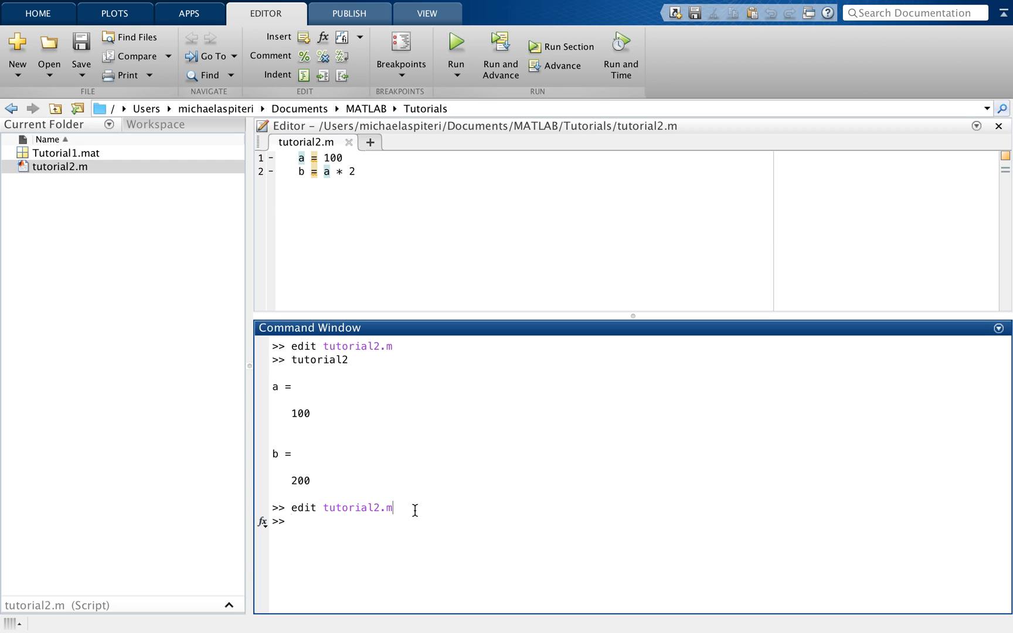
{"action": "mouse_move", "coordinate": [638, 16]}
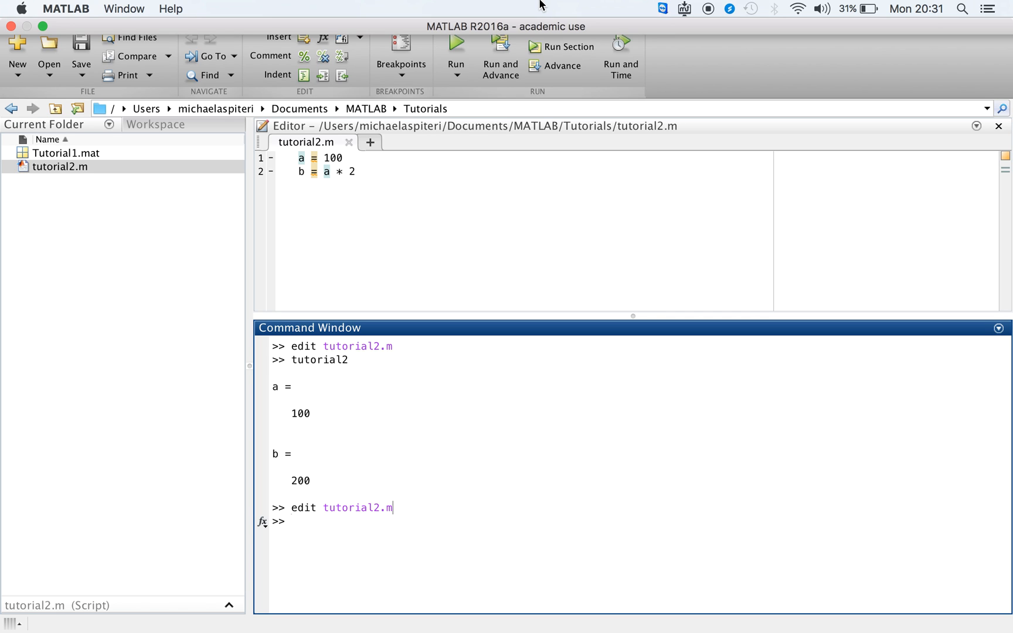
{"action": "mouse_move", "coordinate": [590, 6]}
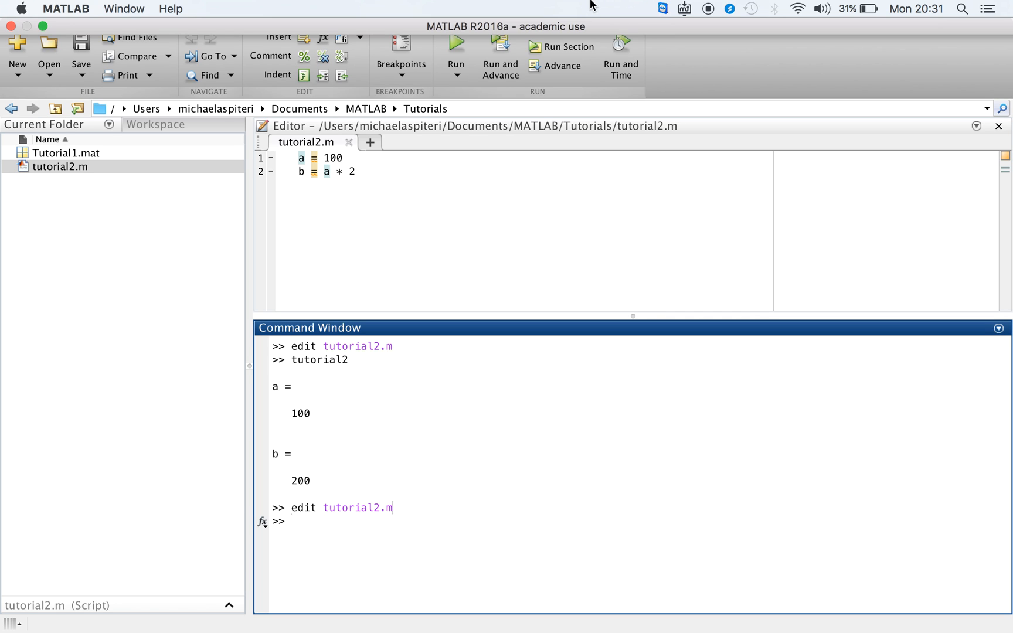